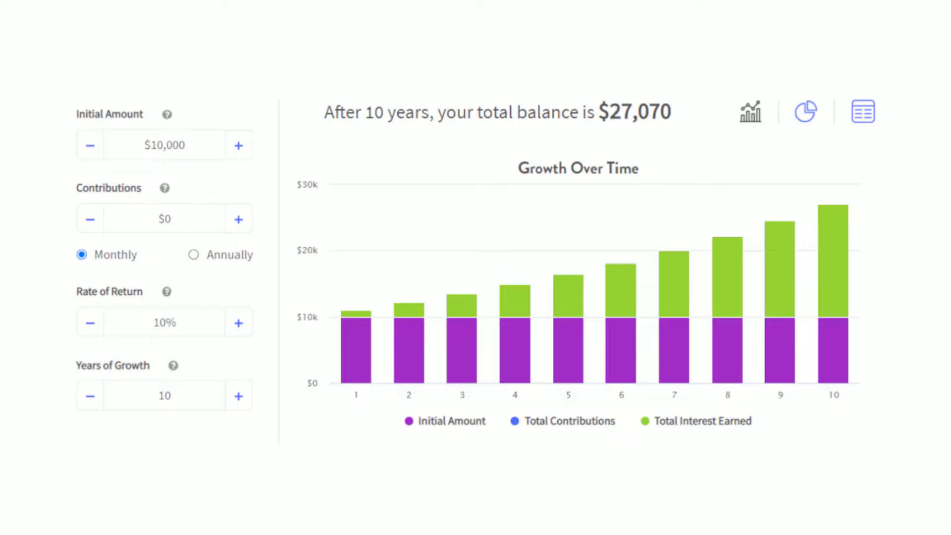
{"action": "left_click", "coordinate": [238, 395]}
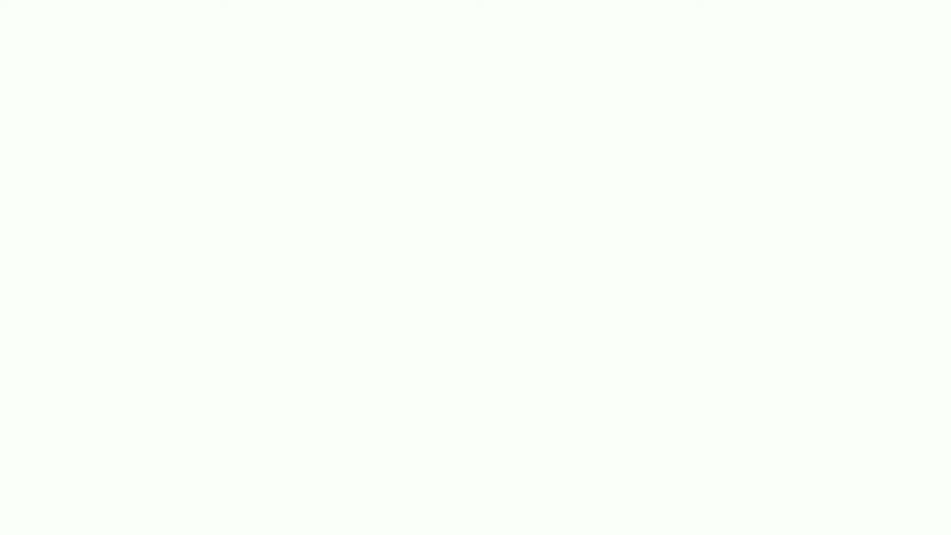